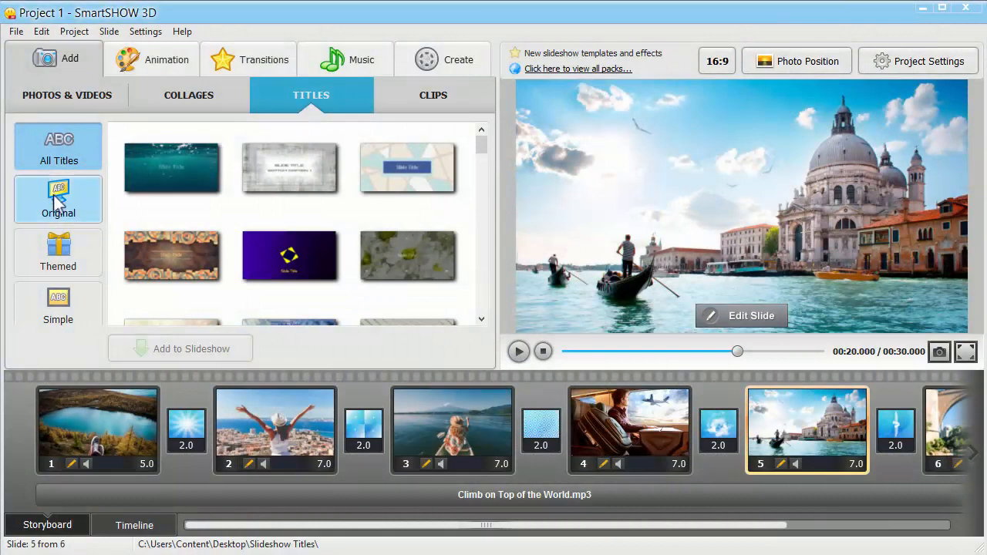
Preview several Original title templates, ending on the colourful circles design.
{"action": "left_click", "coordinate": [172, 167]}
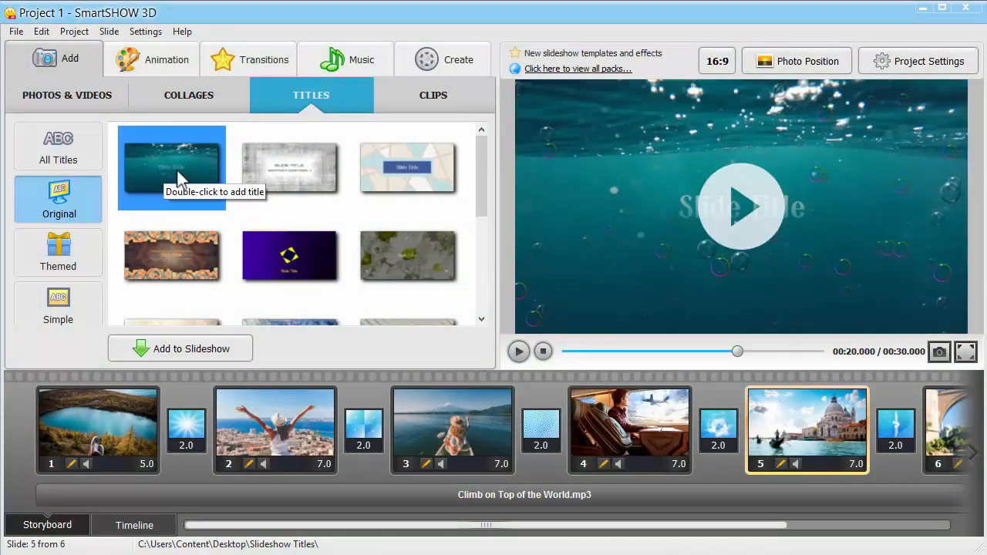
{"action": "left_click", "coordinate": [407, 167]}
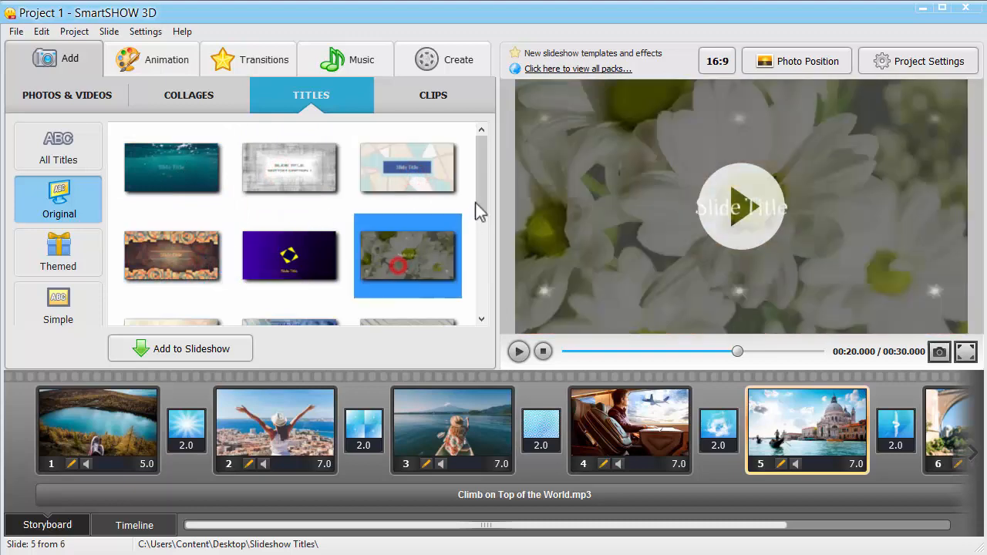
{"action": "scroll", "scroll_direction": "down", "scroll_amount": 3}
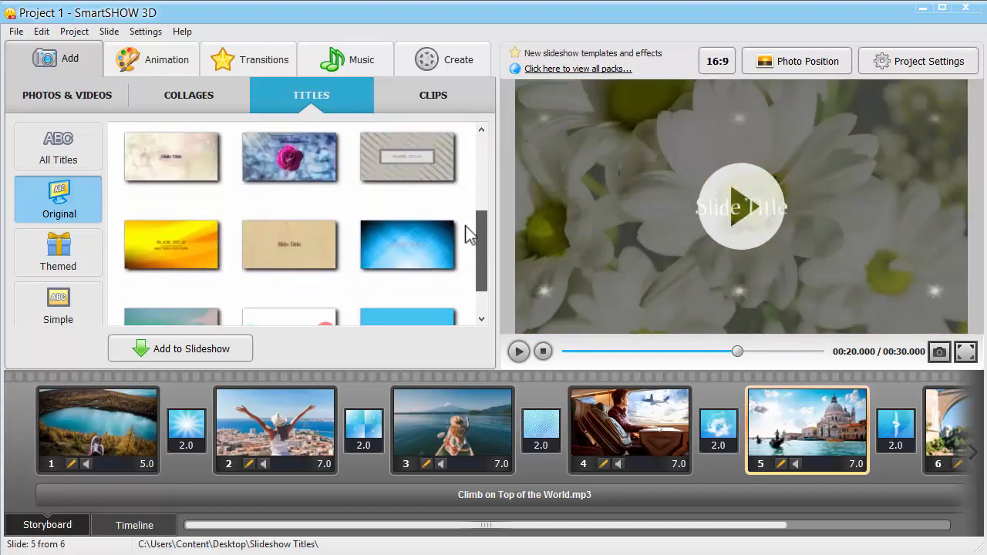
{"action": "left_click", "coordinate": [407, 164]}
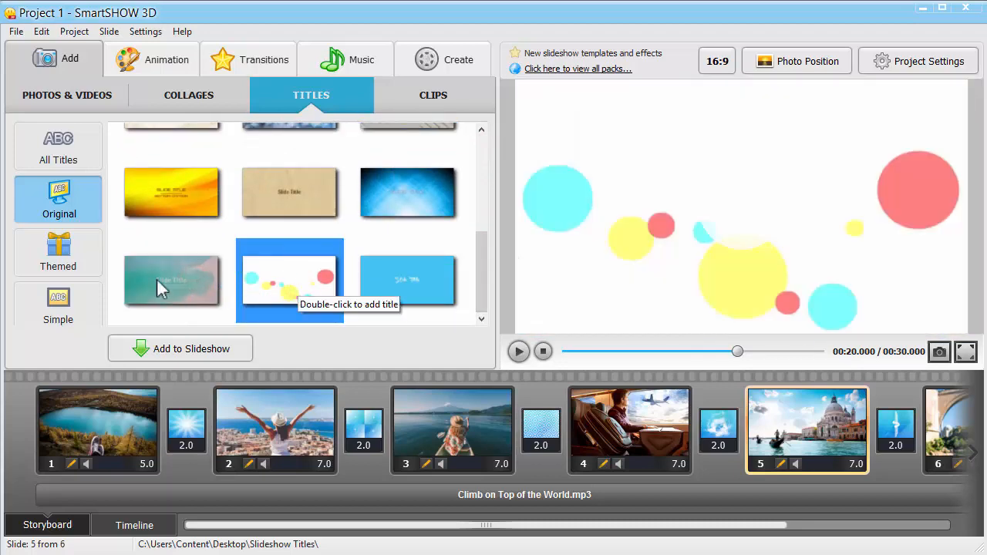
{"action": "left_click", "coordinate": [58, 253]}
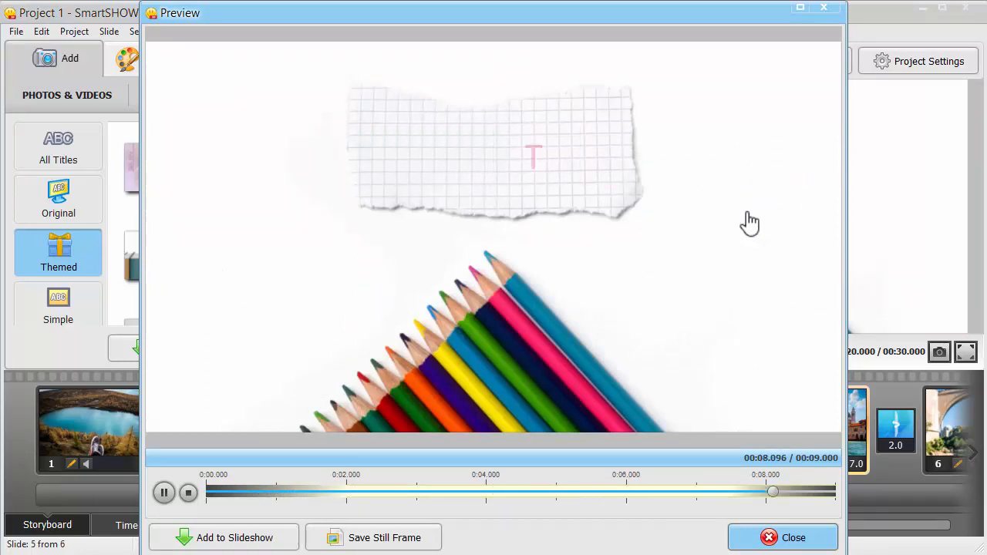
Preview the desk-and-laptop, Christmas and pink floral themed titles, viewing Christmas full-size.
{"action": "left_click", "coordinate": [782, 538]}
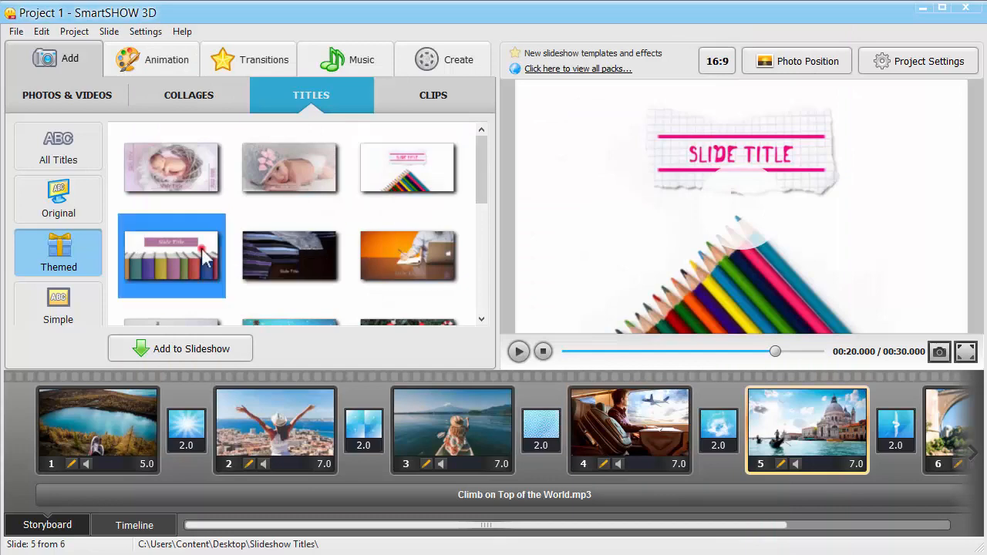
{"action": "left_click", "coordinate": [407, 256]}
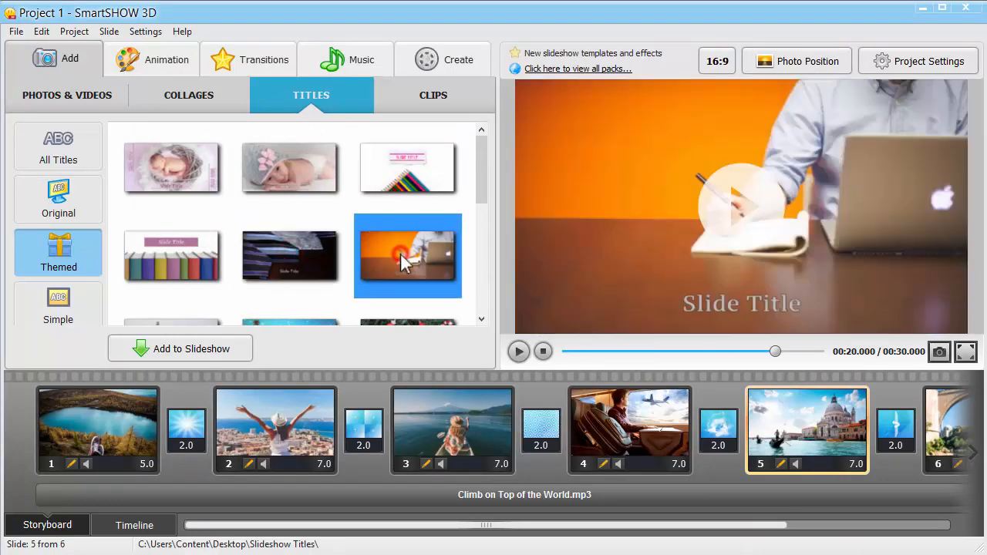
{"action": "scroll", "scroll_direction": "down", "scroll_amount": 3}
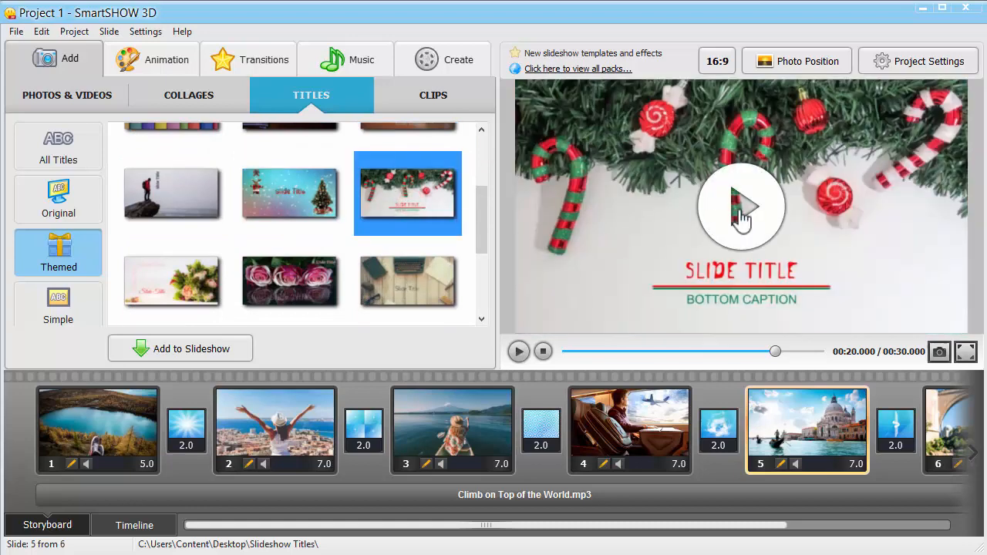
{"action": "left_click", "coordinate": [741, 205]}
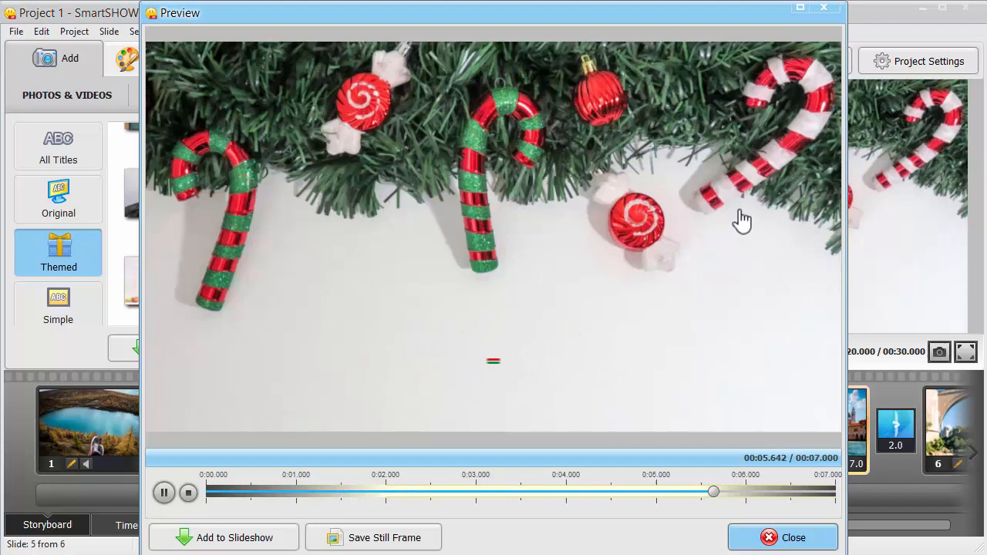
{"action": "left_click", "coordinate": [782, 537]}
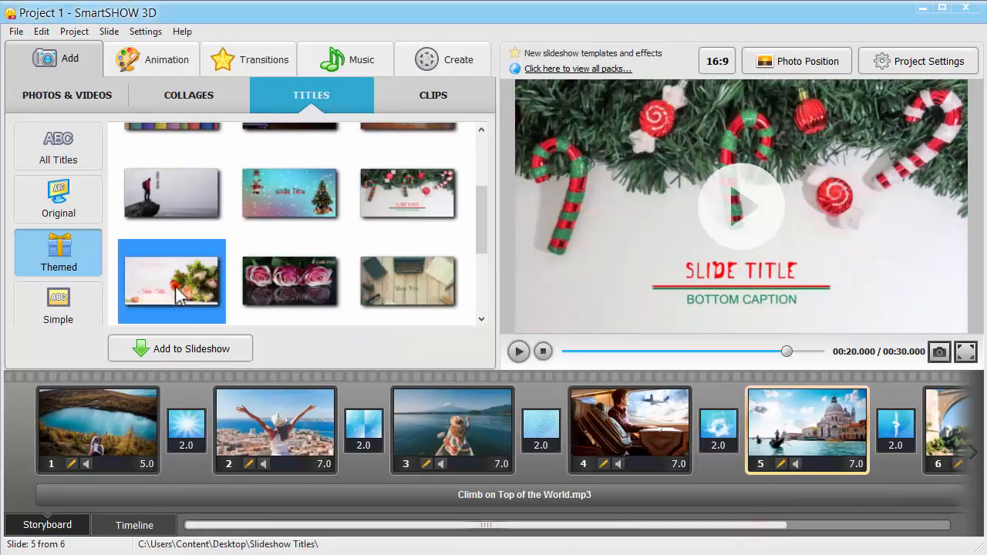
{"action": "mouse_move", "coordinate": [408, 282]}
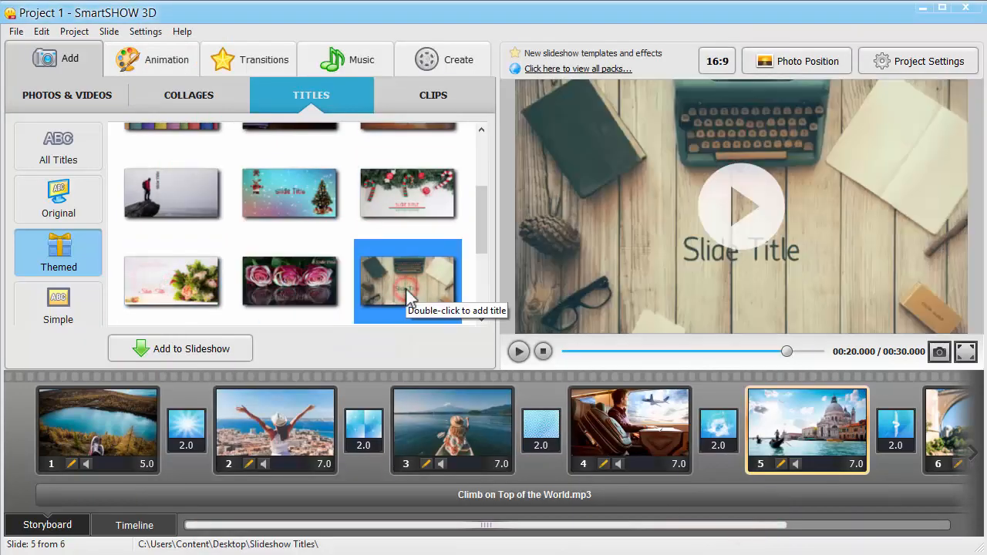
{"action": "scroll", "scroll_direction": "down", "scroll_amount": 3}
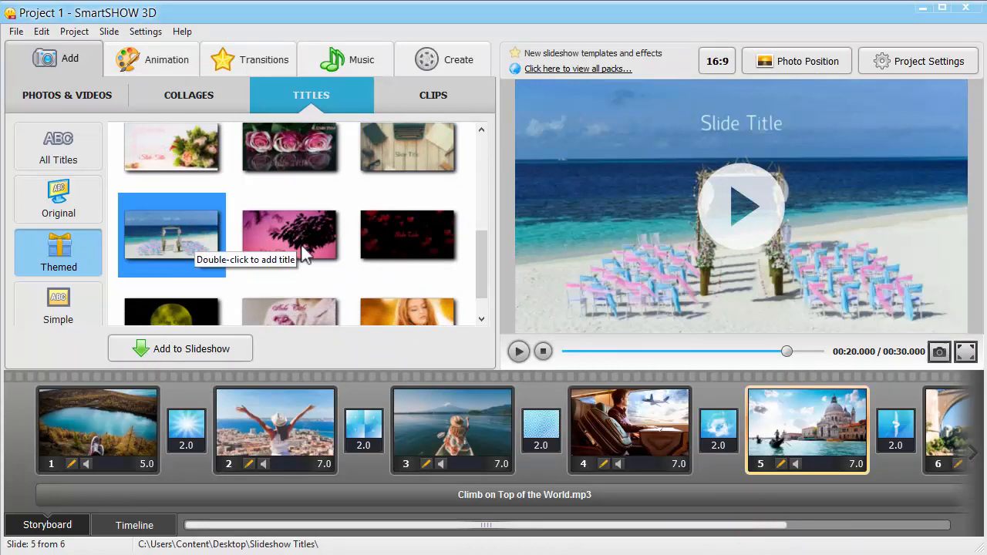
{"action": "left_click", "coordinate": [408, 235]}
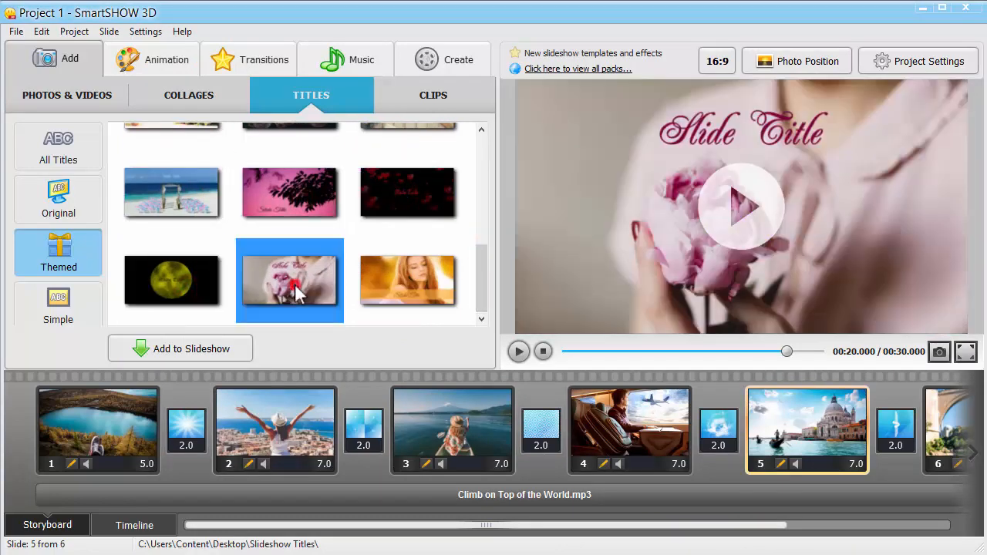
{"action": "mouse_move", "coordinate": [408, 280]}
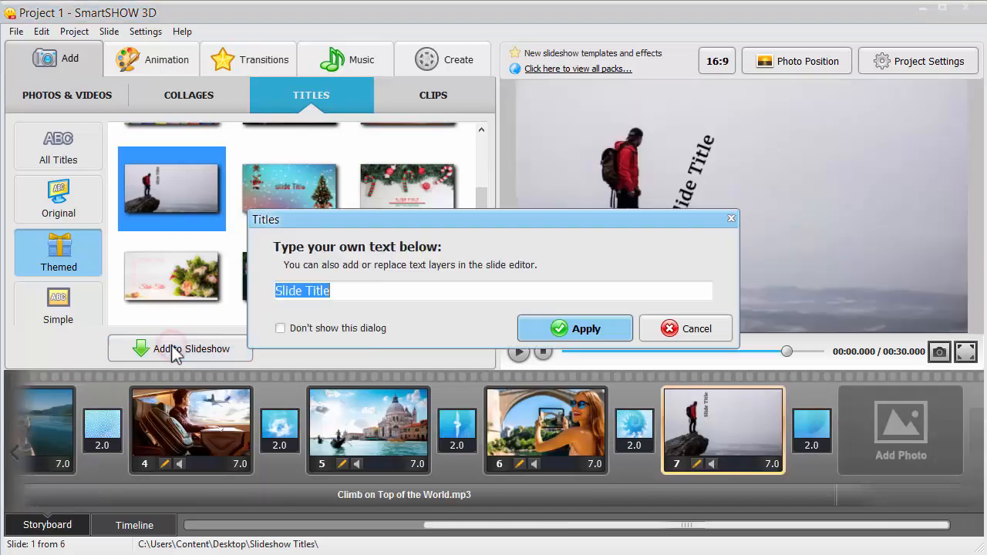
Add the hiker title reading 'Travel Season', move it to slide 1, and play it.
{"action": "type", "text": "Travel Sea"}
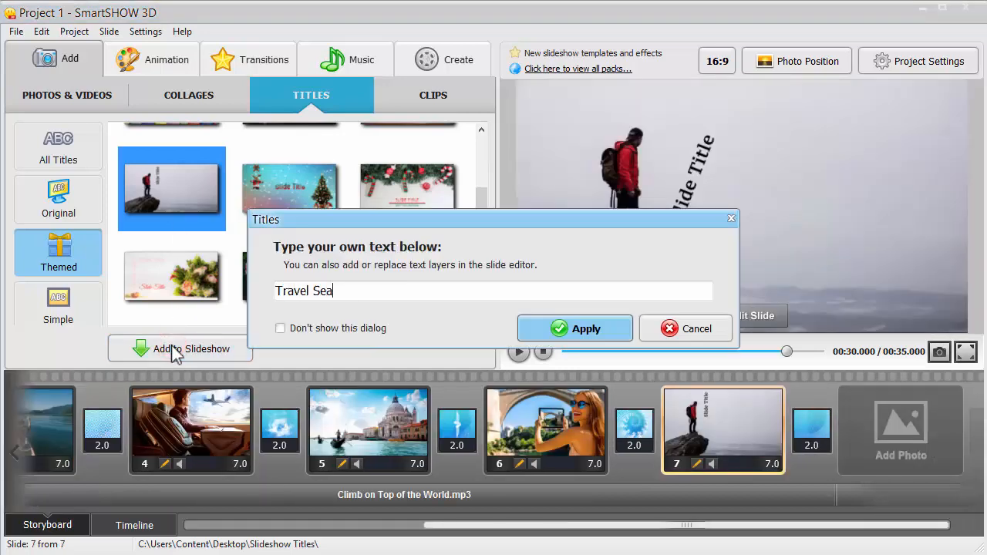
{"action": "left_click", "coordinate": [574, 327]}
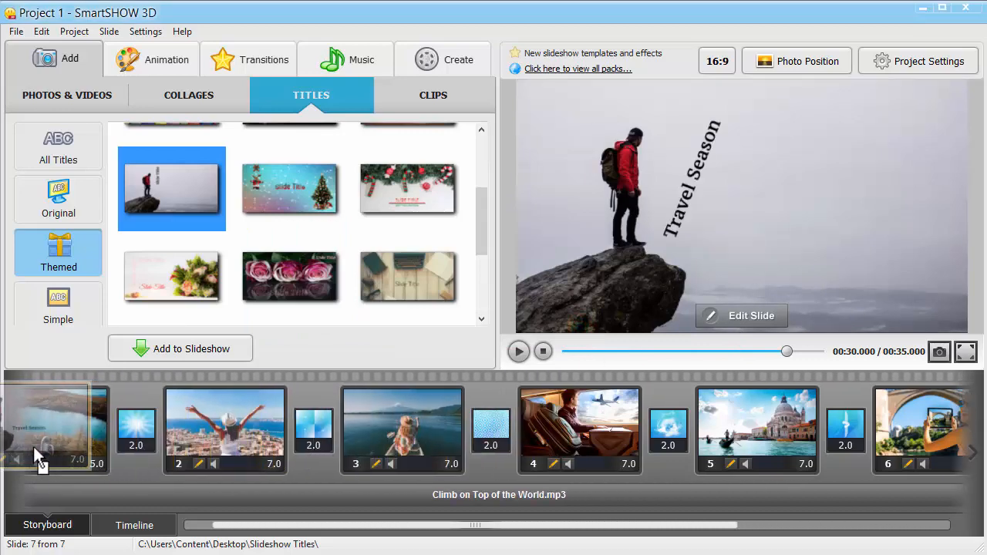
{"action": "left_click", "coordinate": [519, 352]}
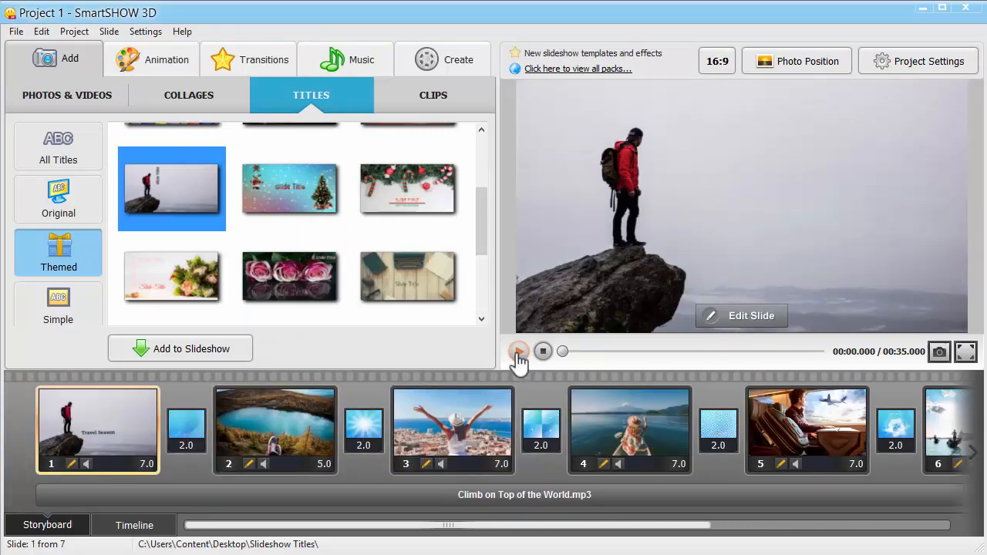
{"action": "left_click", "coordinate": [519, 351]}
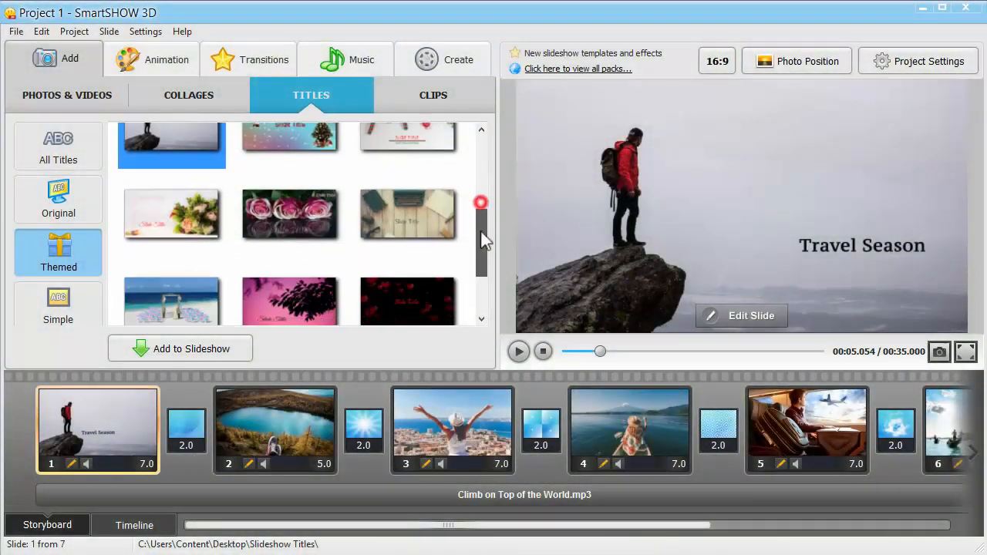
Add the golden-light themed title reading 'Our Dream Vacation' to the slideshow.
{"action": "left_click", "coordinate": [180, 349]}
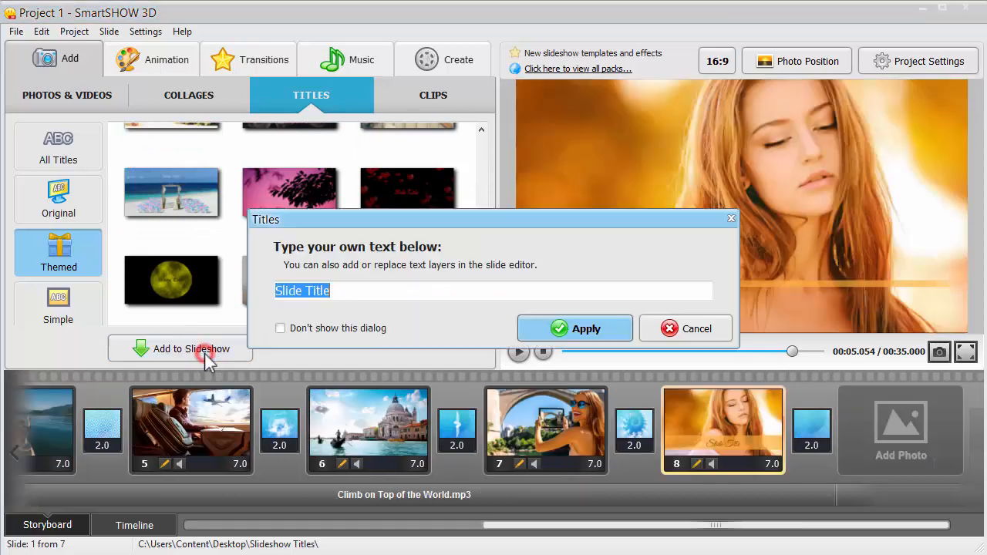
{"action": "type", "text": "Our Dream Vacat"}
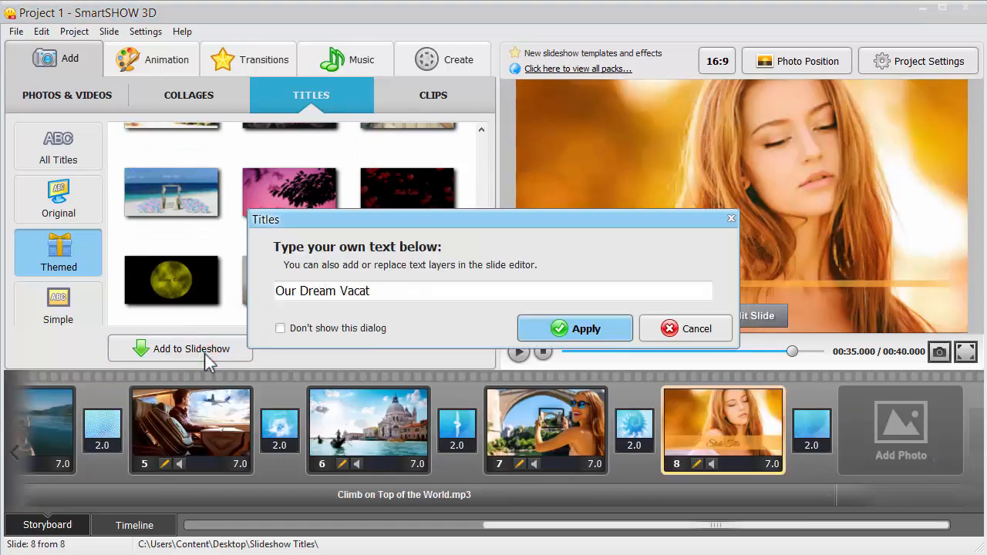
{"action": "left_click", "coordinate": [574, 328]}
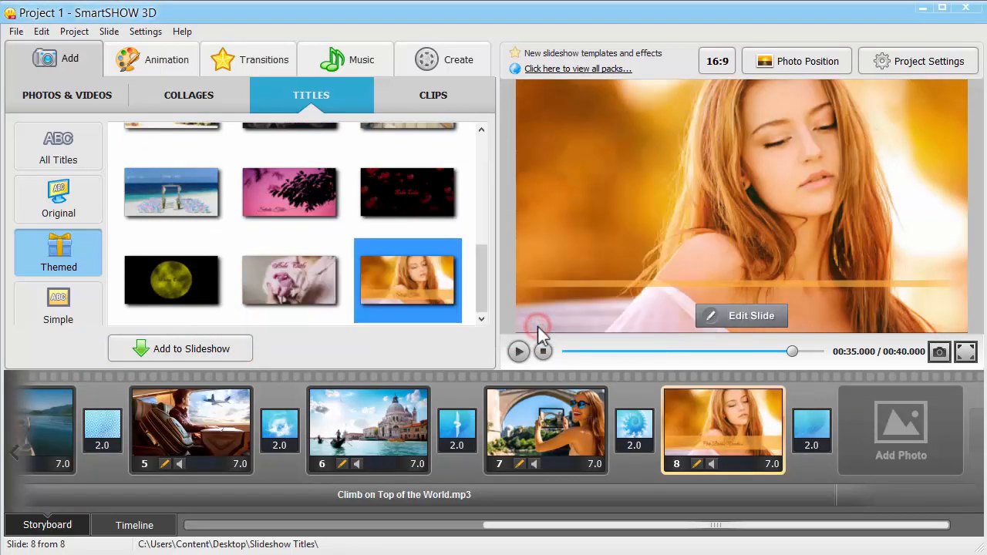
Replace the new title slide's background with the background.jpg hikers image.
{"action": "left_click", "coordinate": [741, 315]}
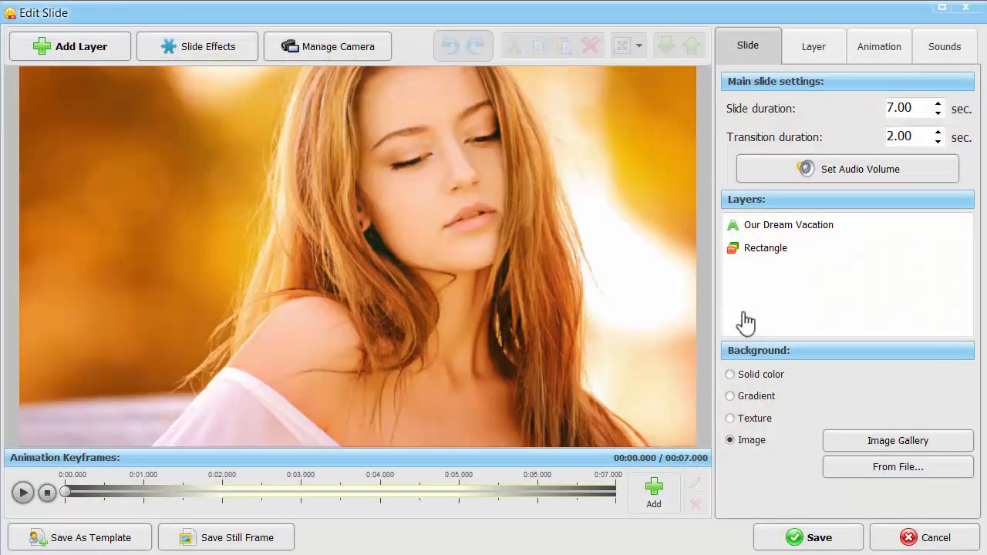
{"action": "left_click", "coordinate": [897, 466]}
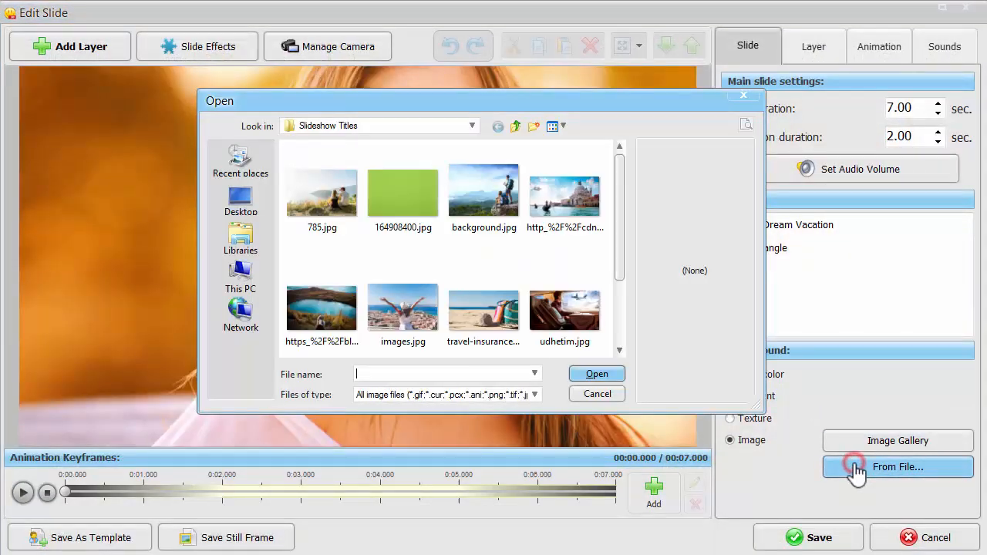
{"action": "left_click", "coordinate": [484, 193]}
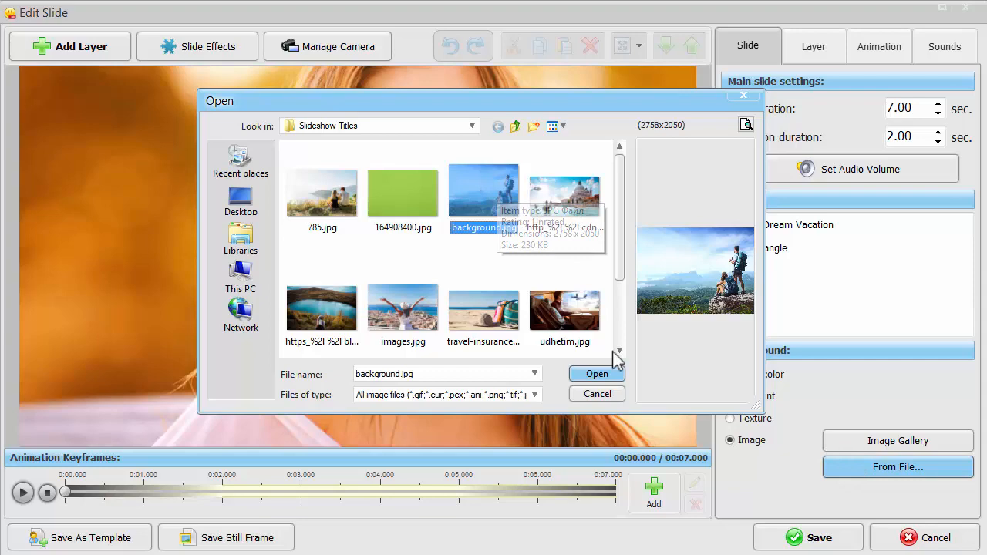
{"action": "left_click", "coordinate": [597, 374]}
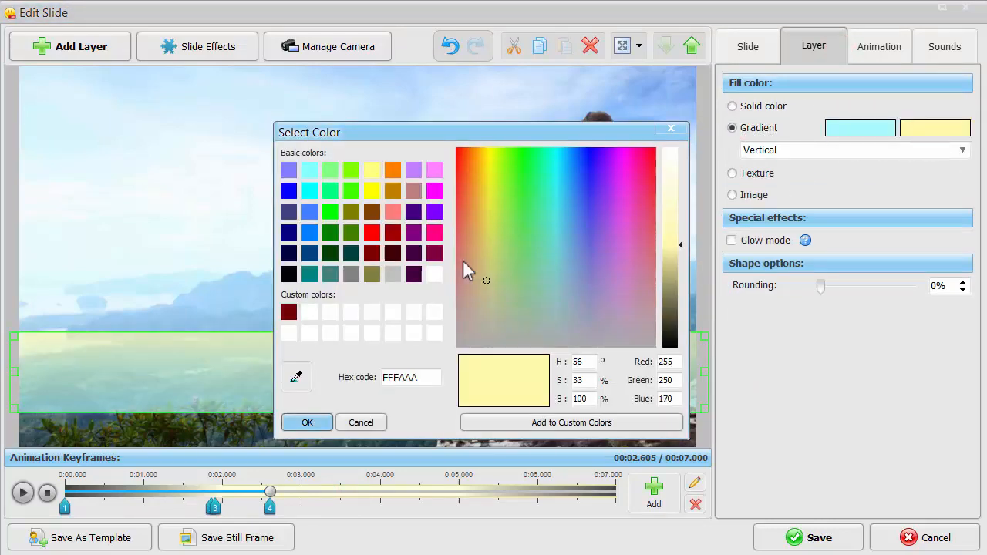
Give the band a gradient fill, set title text size 18, and preview the animation.
{"action": "left_click", "coordinate": [307, 421]}
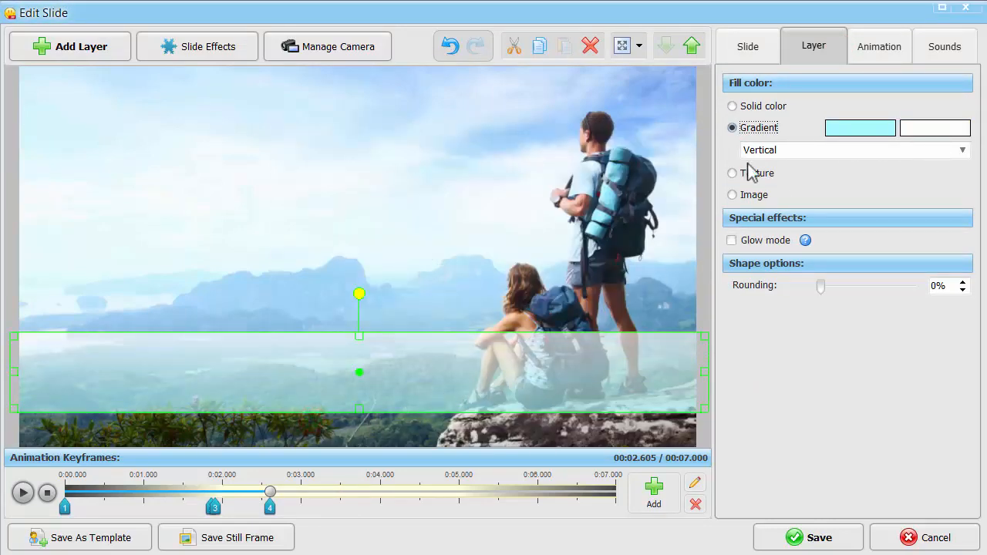
{"action": "left_click", "coordinate": [747, 46]}
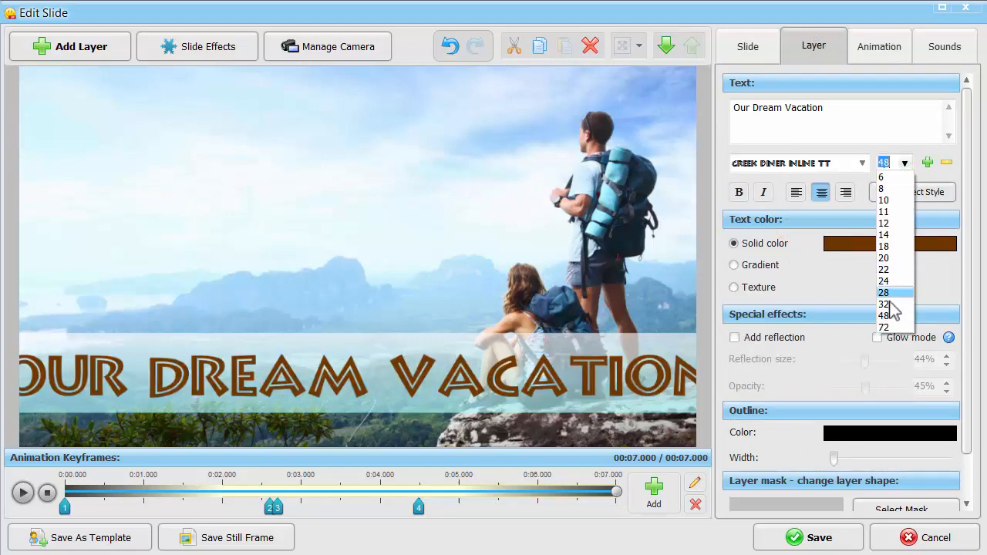
{"action": "left_click", "coordinate": [884, 246]}
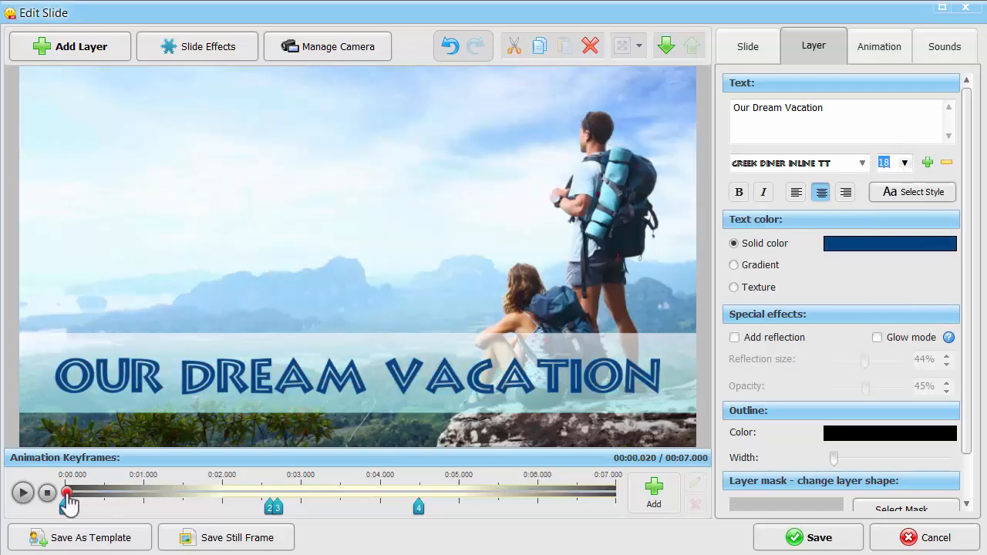
{"action": "left_click", "coordinate": [22, 493]}
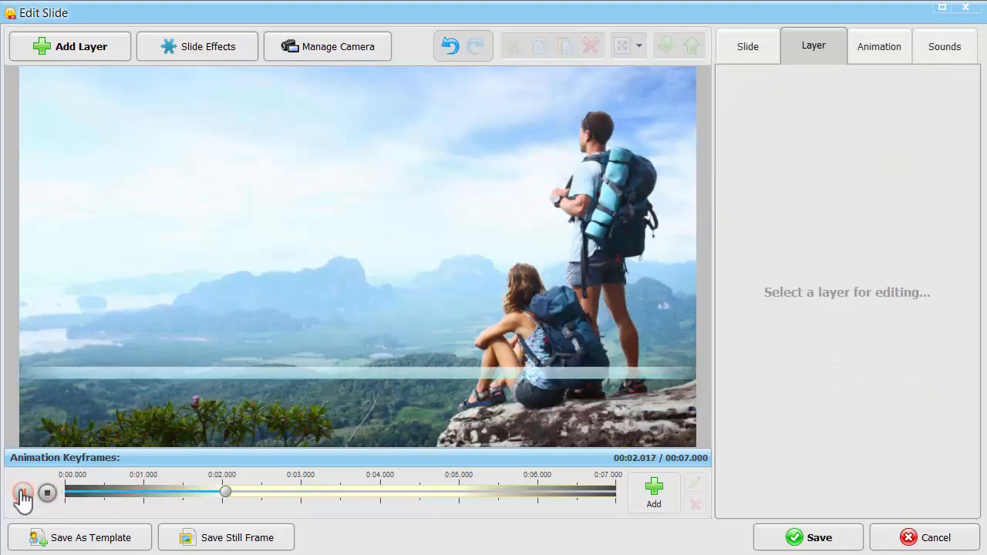
Add keyframes 5 and 6 to the title on the Animation tab.
{"action": "left_click", "coordinate": [23, 493]}
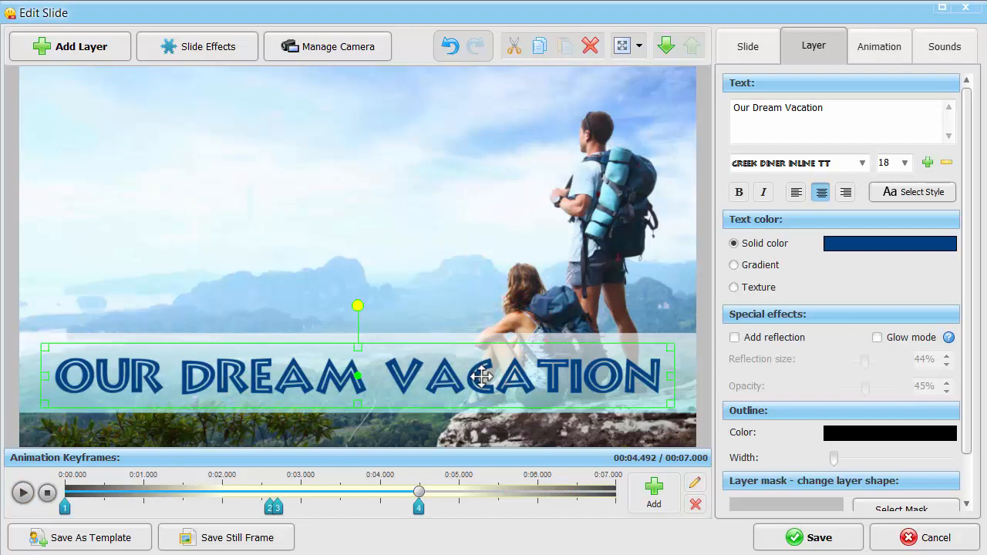
{"action": "left_click", "coordinate": [880, 46]}
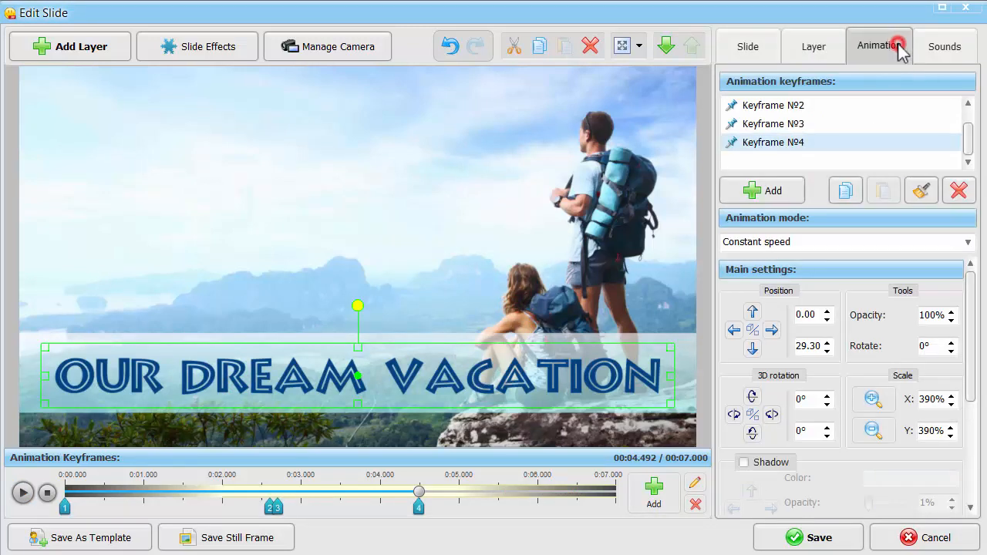
{"action": "left_click", "coordinate": [761, 190]}
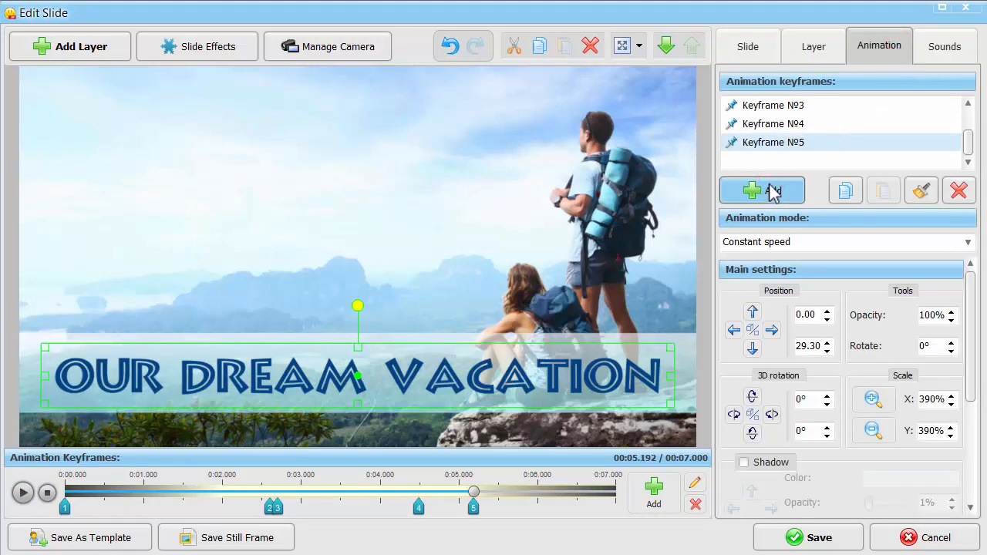
{"action": "mouse_move", "coordinate": [440, 515]}
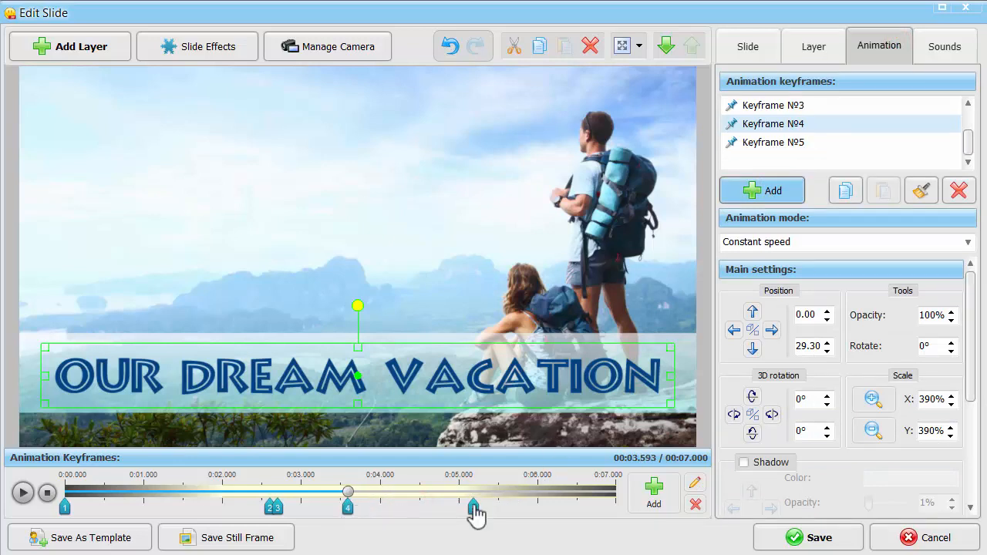
{"action": "left_click", "coordinate": [762, 190]}
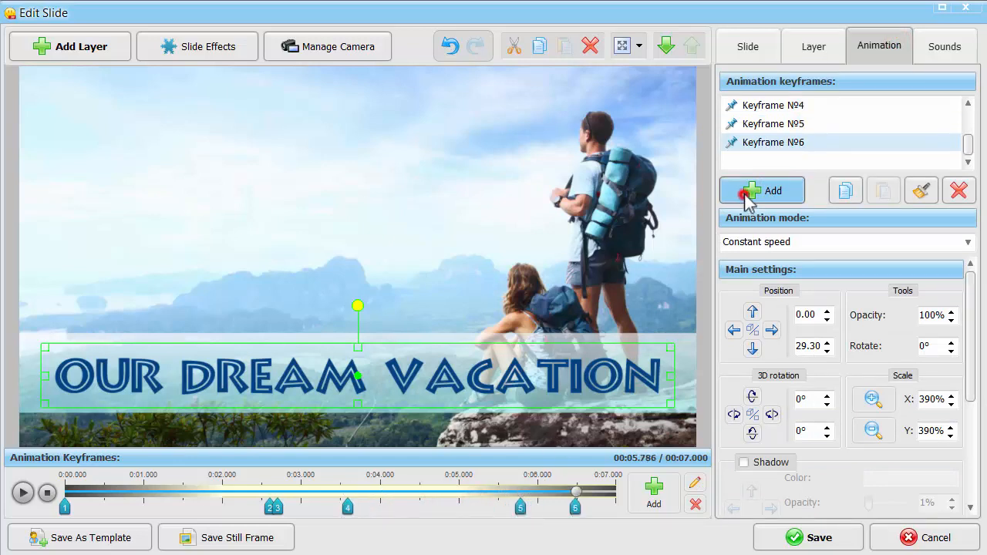
Move keyframe 6 right to X 76 and preview the title sliding out.
{"action": "left_click", "coordinate": [762, 191]}
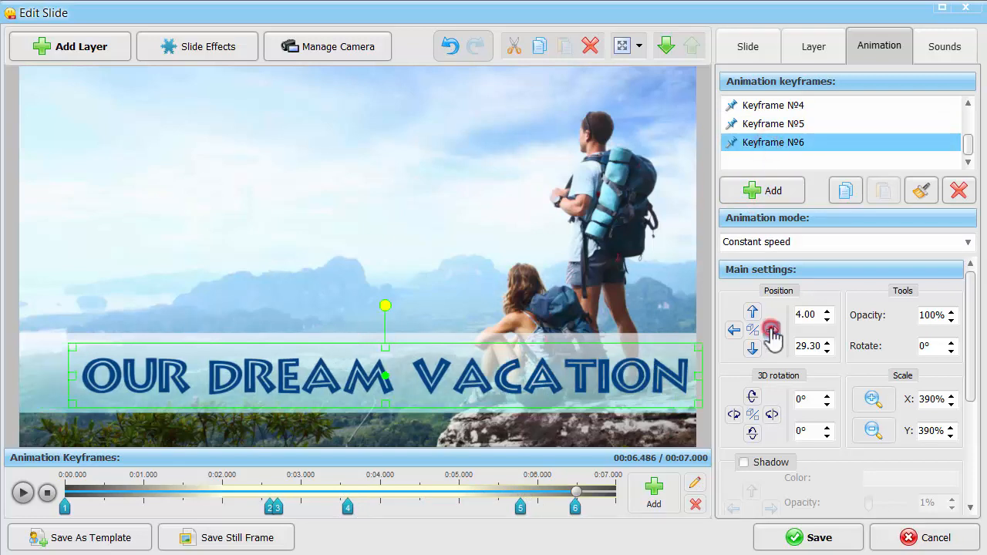
{"action": "left_click", "coordinate": [771, 330]}
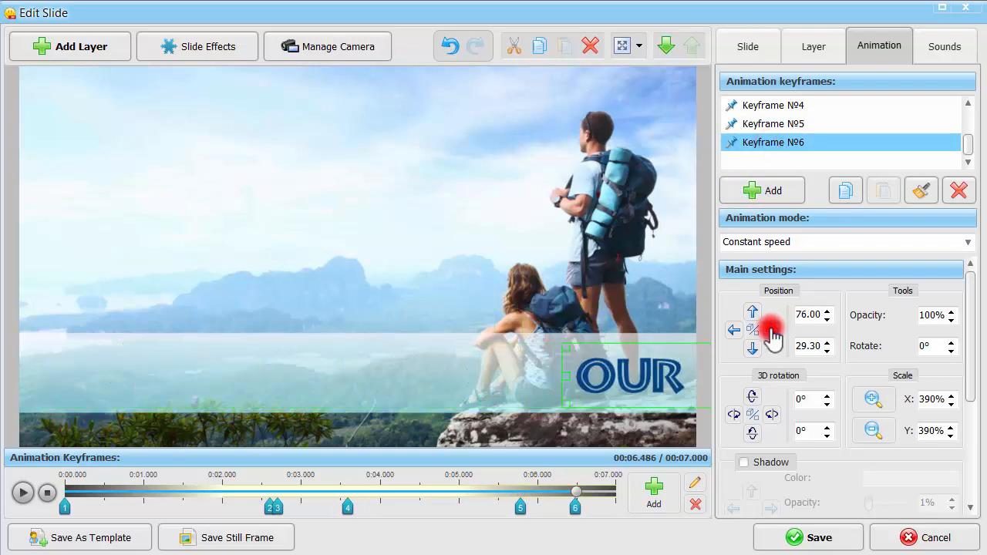
{"action": "left_click", "coordinate": [772, 330]}
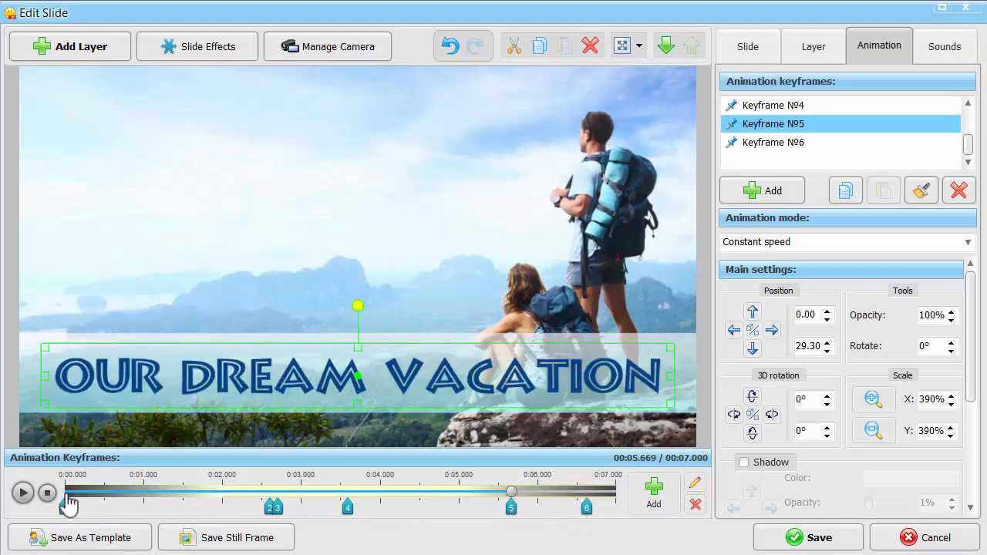
{"action": "left_click", "coordinate": [23, 493]}
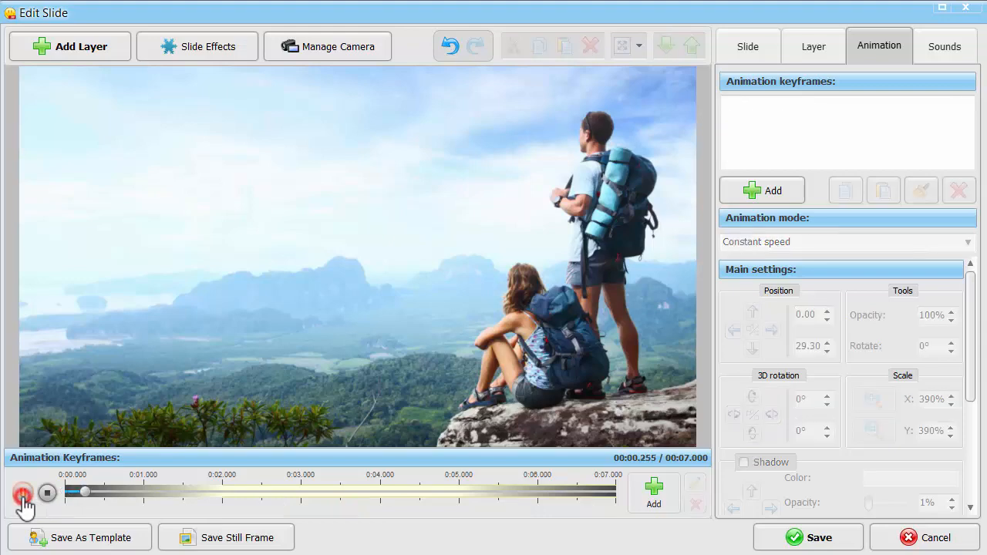
{"action": "left_click", "coordinate": [22, 492]}
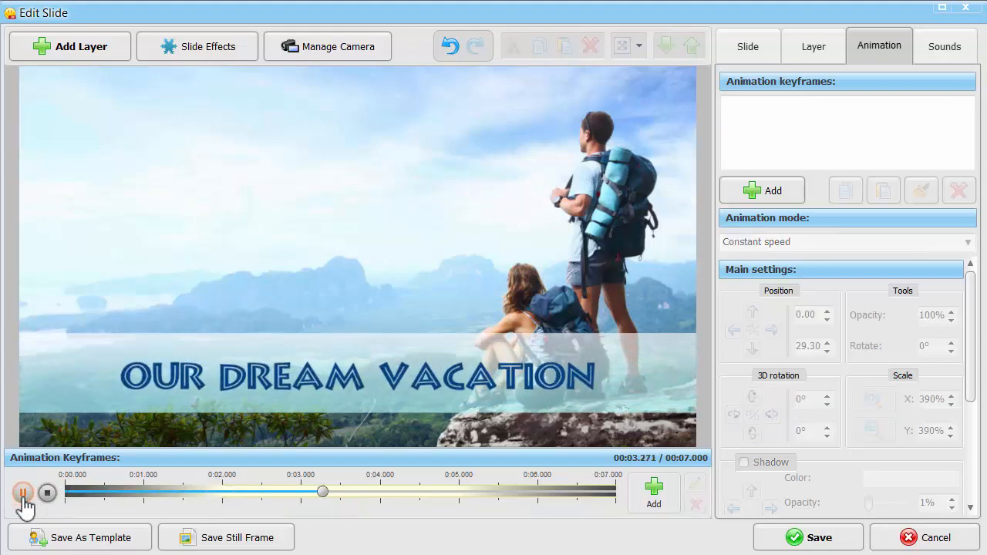
{"action": "left_click", "coordinate": [23, 493]}
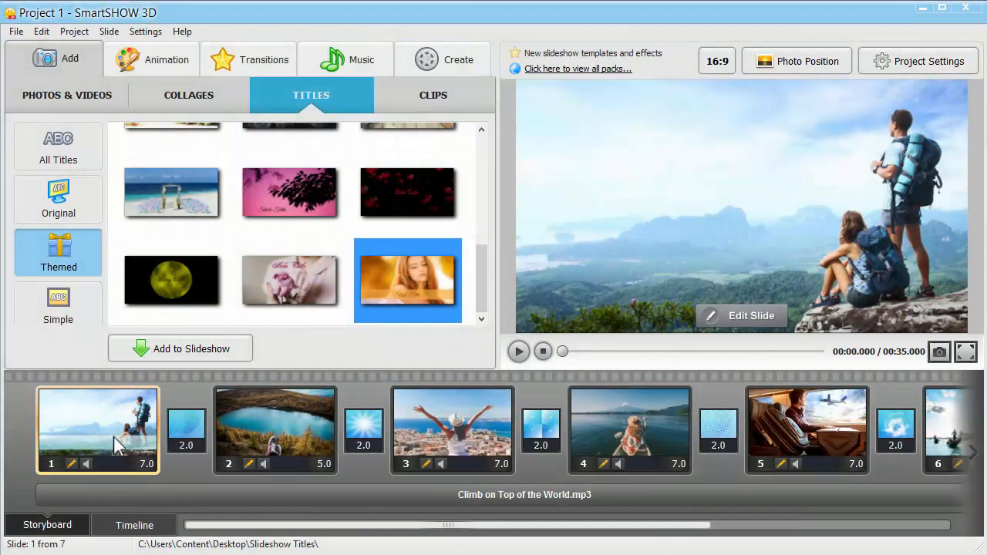
Show the Simple title templates and preview the rolling credits template.
{"action": "left_click", "coordinate": [59, 304]}
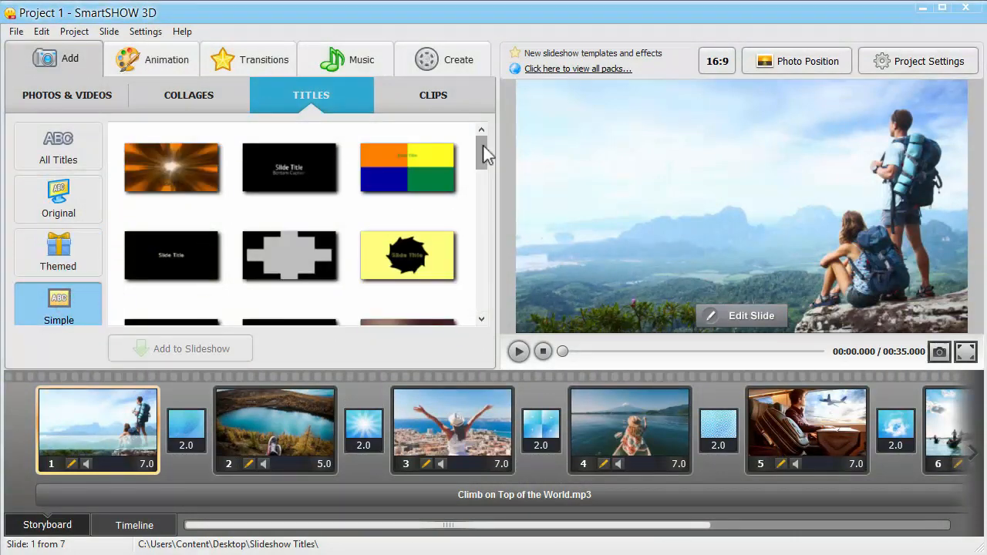
{"action": "left_click", "coordinate": [289, 173]}
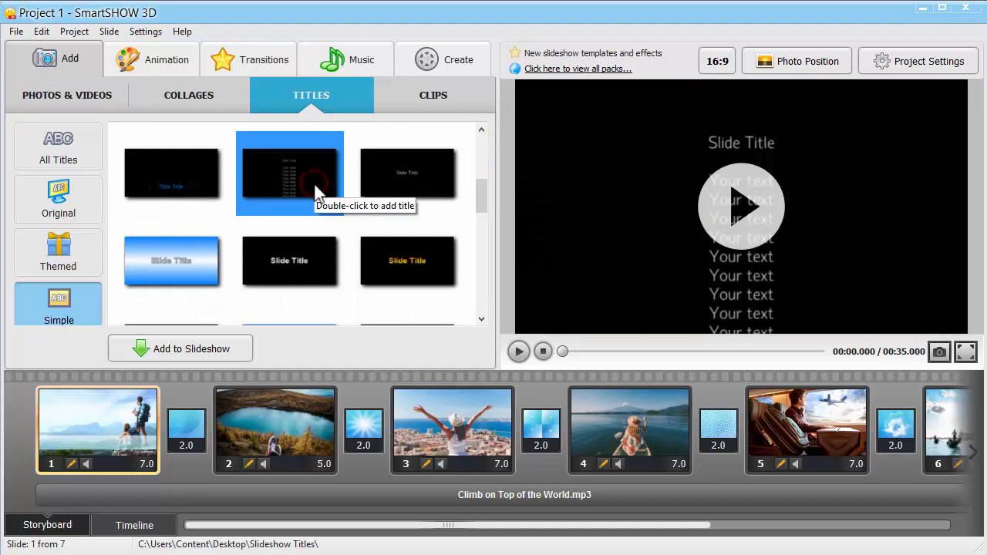
Add a rolling credits slide headed 'Starring in Our Movie:' listing cast and roles.
{"action": "double_click", "coordinate": [290, 173]}
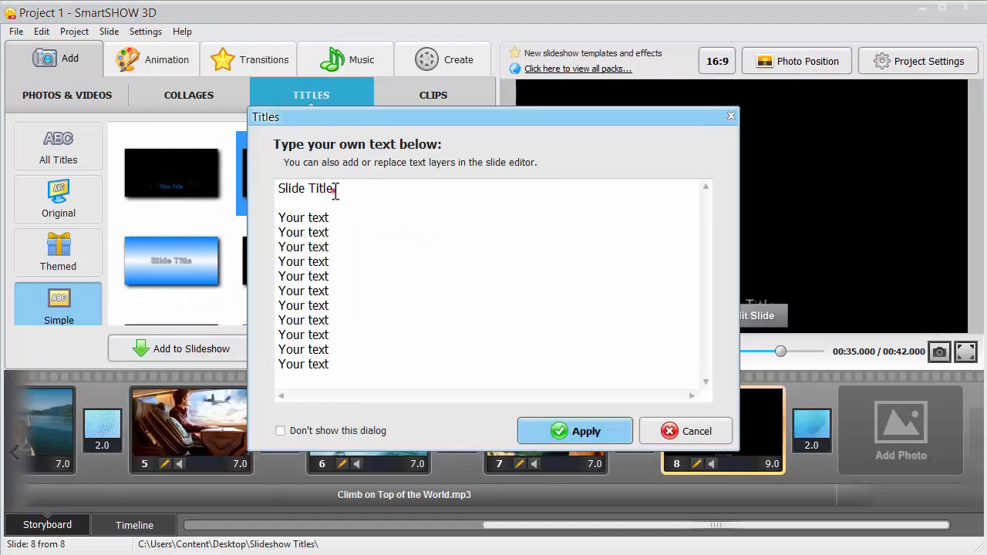
{"action": "type", "text": "Starring in"}
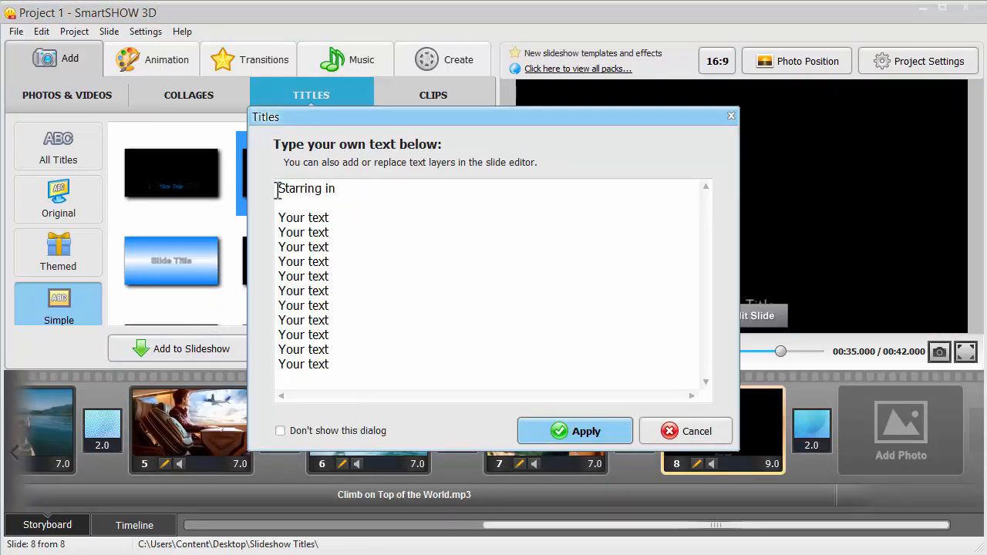
{"action": "type", "text": "Our Movie:"}
{"action": "left_click", "coordinate": [304, 232]}
{"action": "type", "text": "John"}
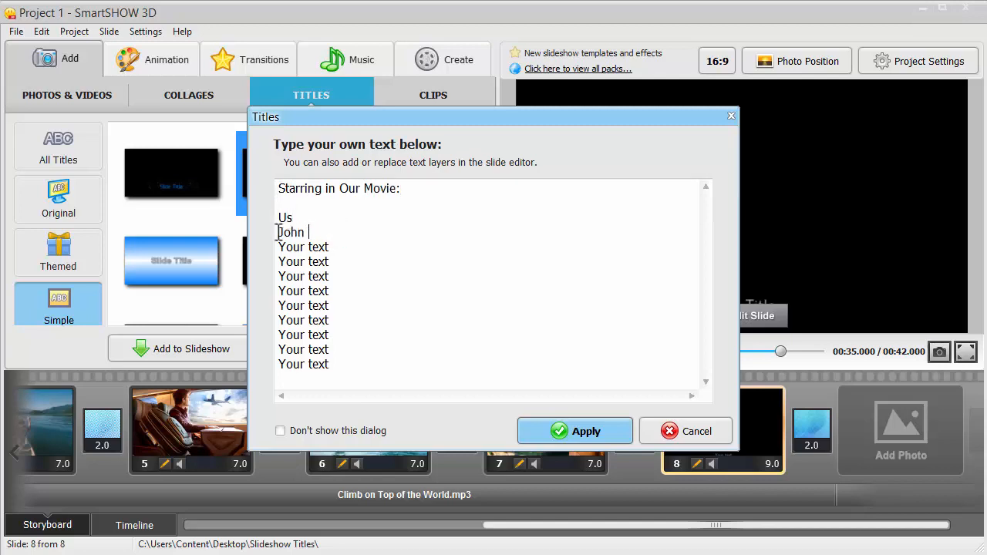
{"action": "type", "text": "- behind the camera"}
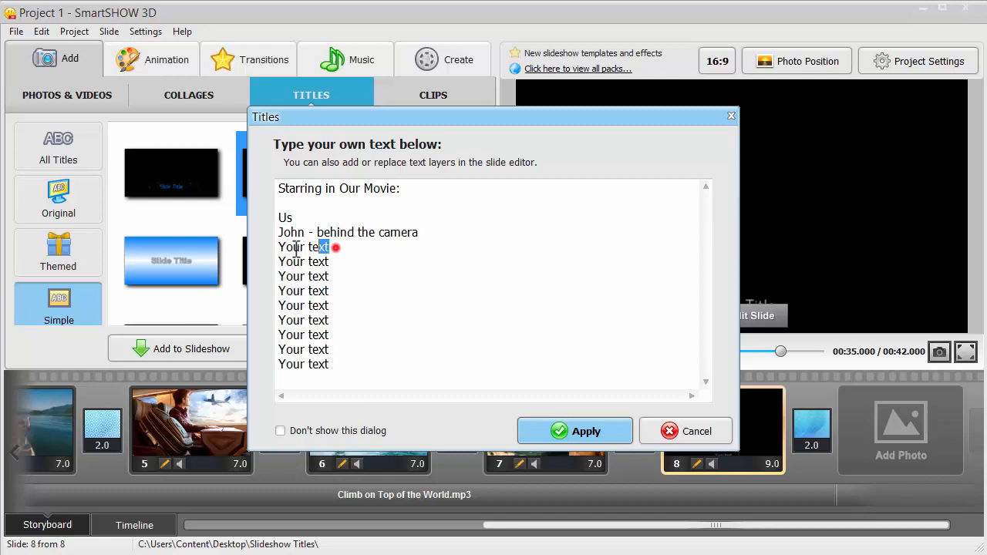
{"action": "type", "text": "Ann - gr"}
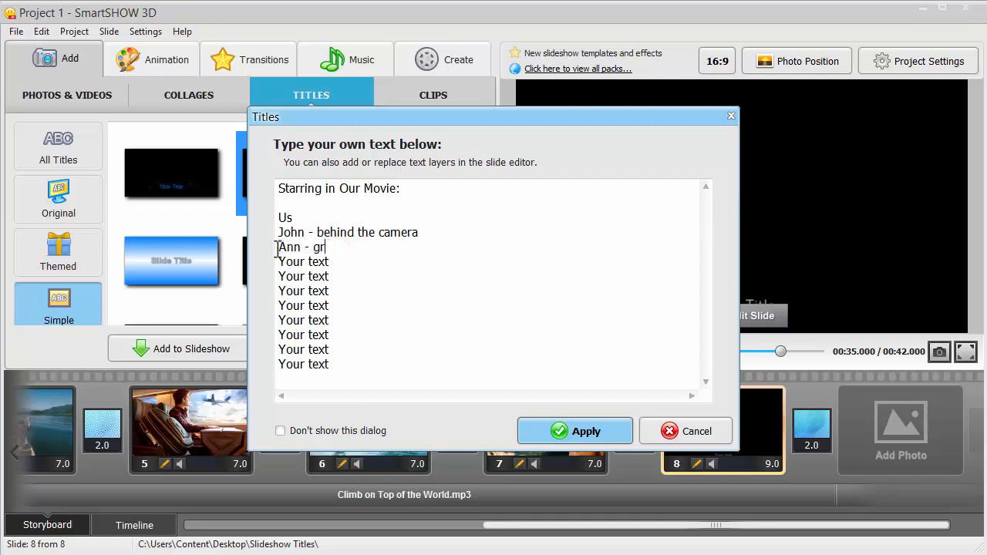
{"action": "left_click", "coordinate": [685, 431]}
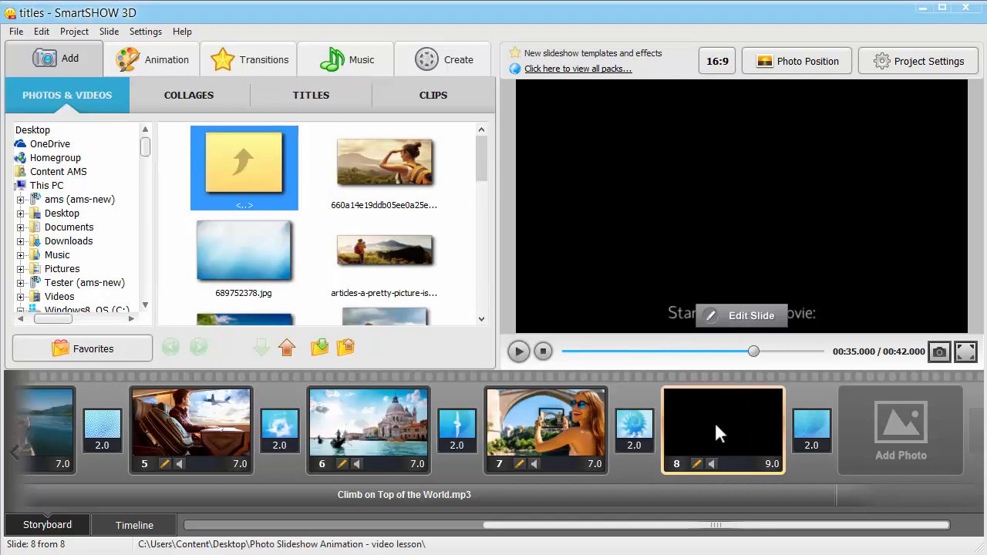
Change slide 8's duration from 9.0 to 15.0 seconds and play the credits.
{"action": "left_click", "coordinate": [519, 351]}
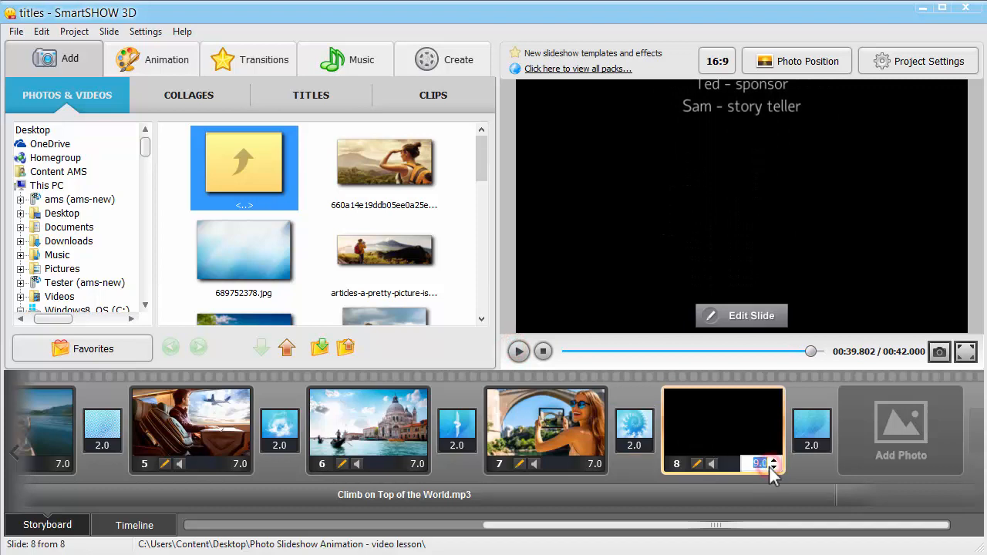
{"action": "left_click", "coordinate": [774, 460]}
{"action": "type", "text": "15"}
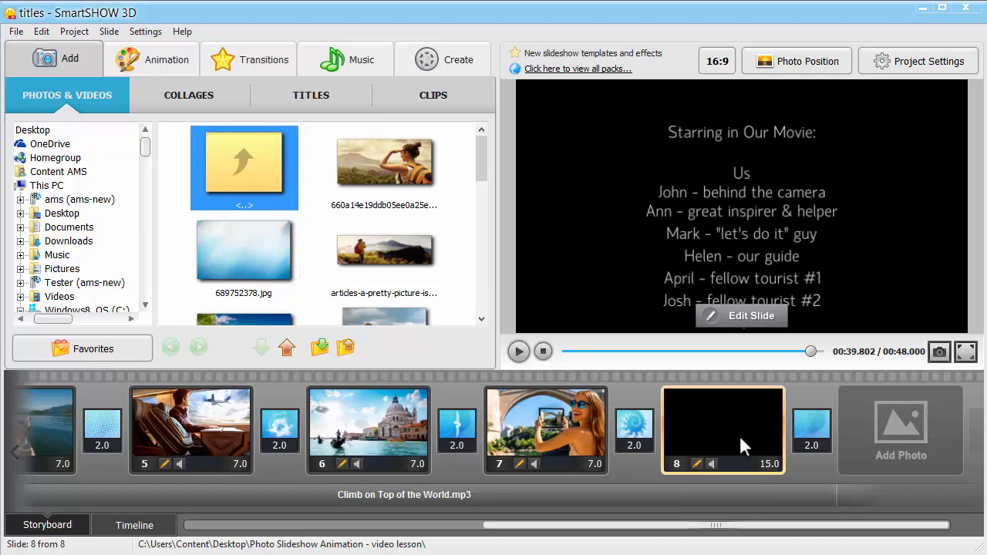
{"action": "left_click", "coordinate": [519, 351]}
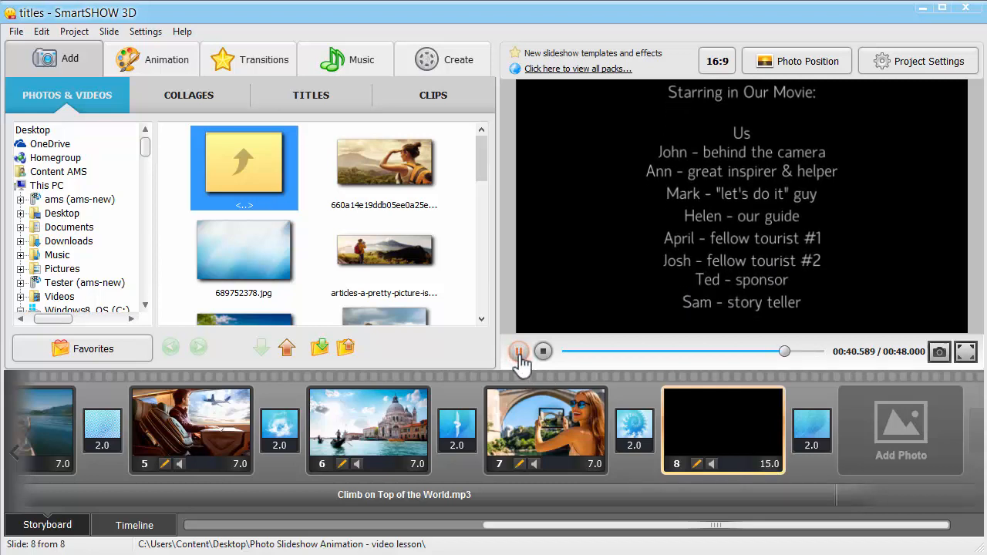